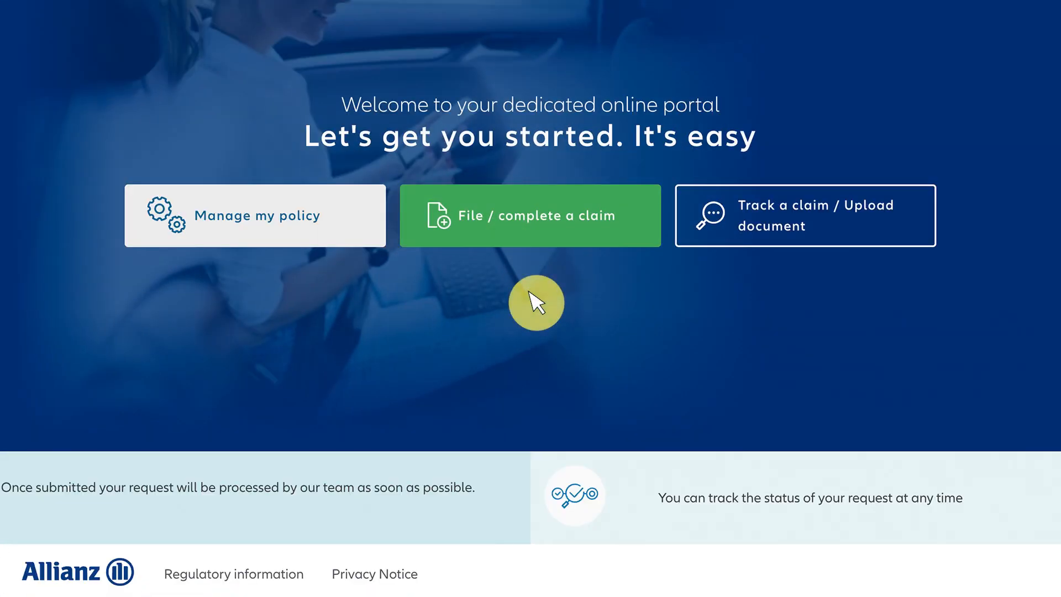
left_click(257, 215)
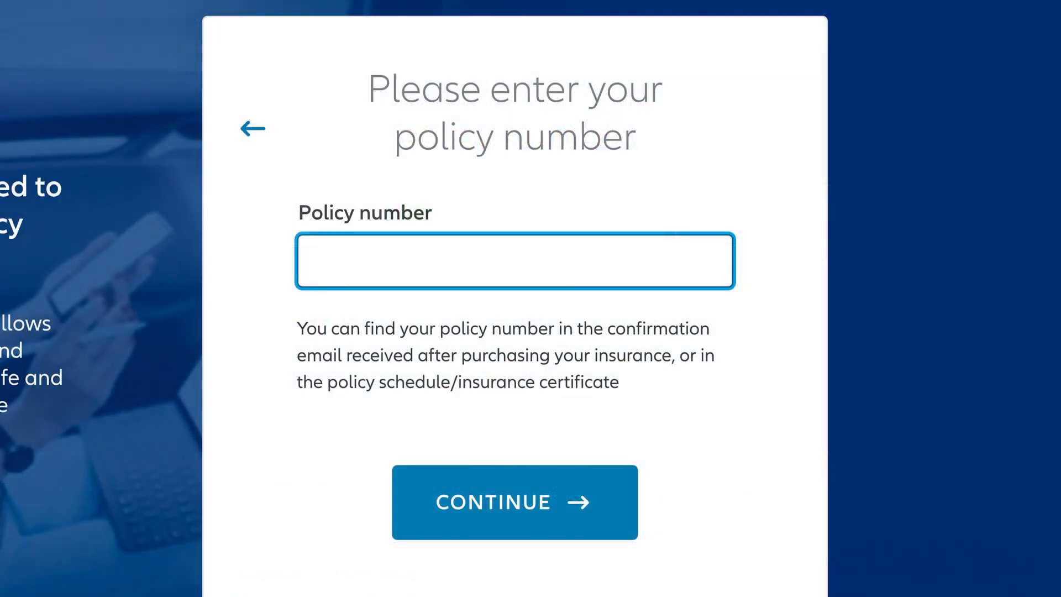
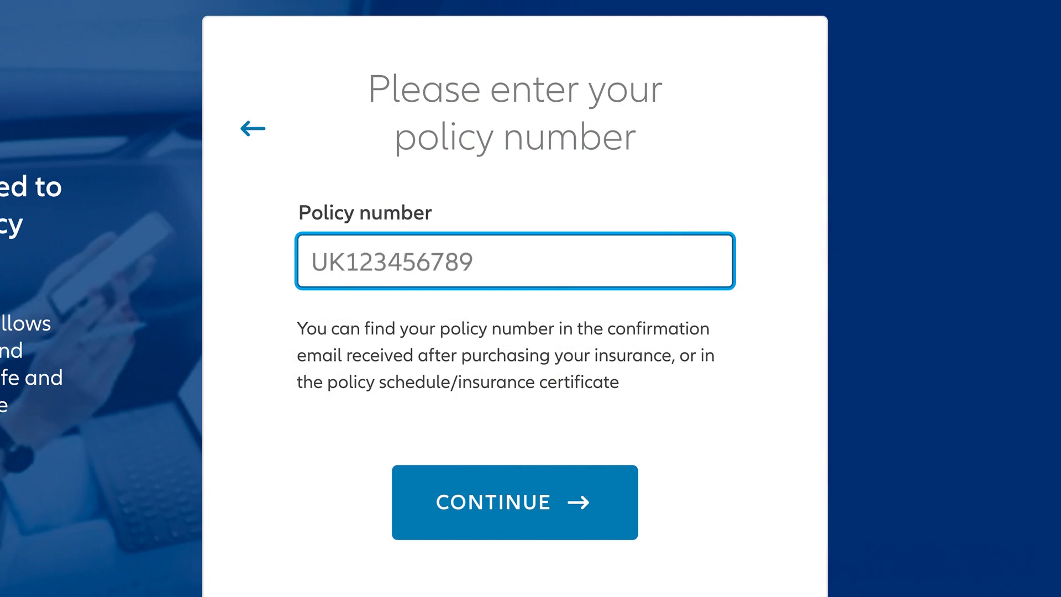
left_click(514, 501)
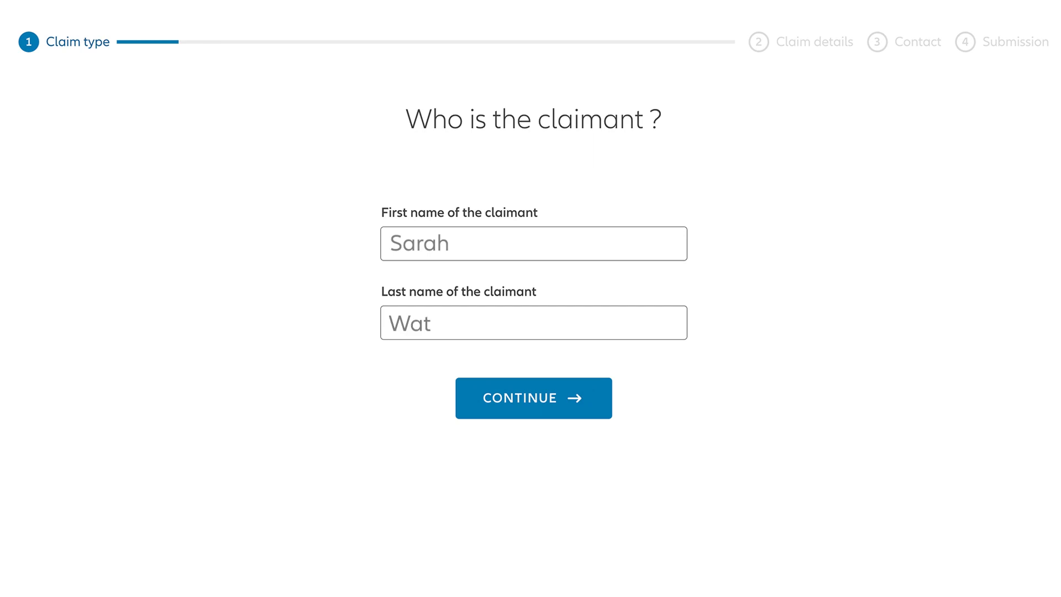
left_click(534, 398)
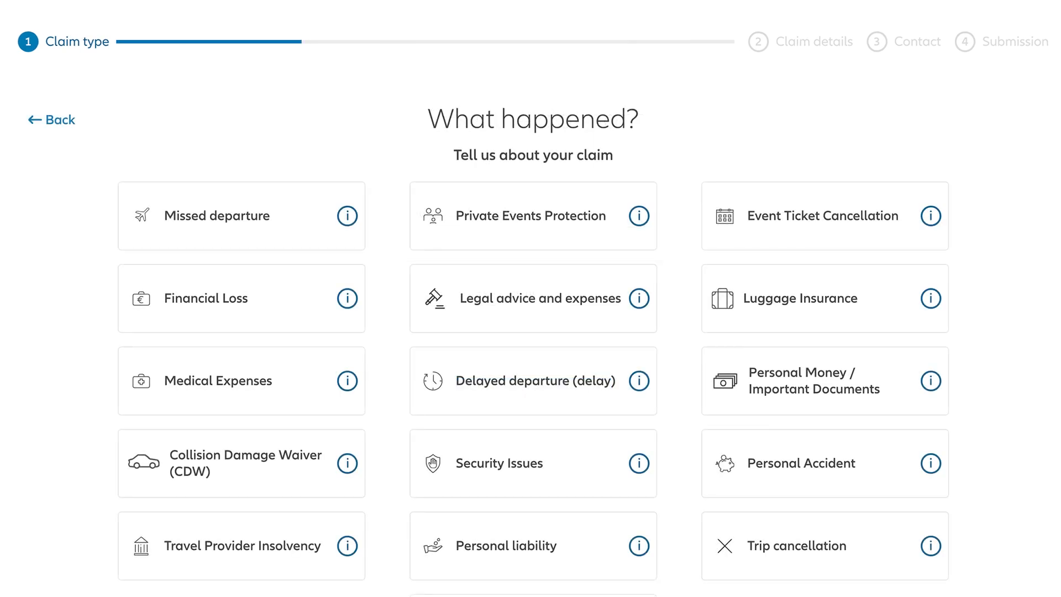
- Choose Trip cancellation as the claim type with the insured person as the affected traveller
left_click(823, 546)
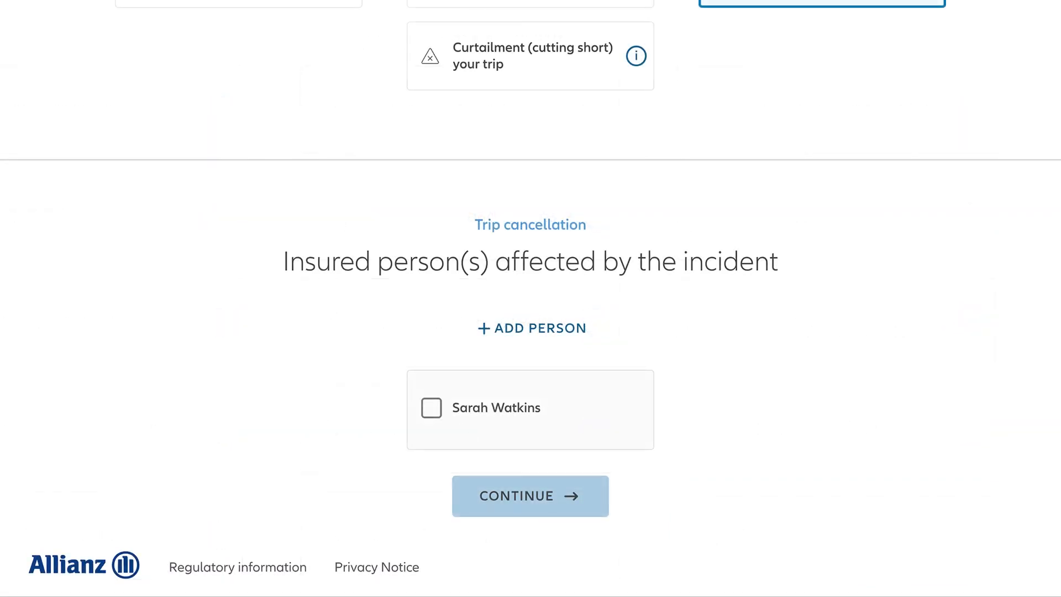
left_click(432, 408)
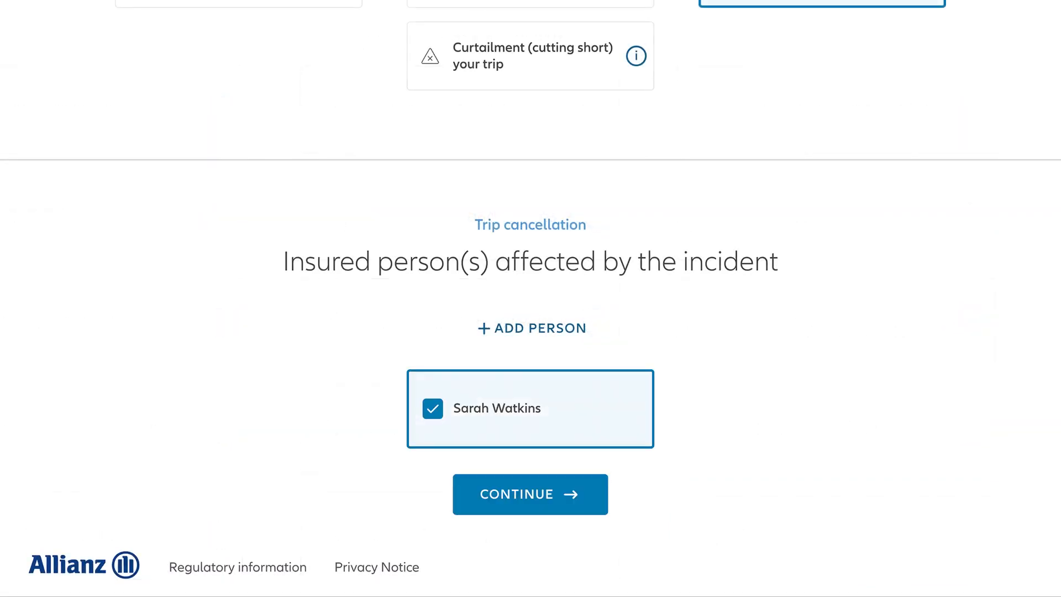
left_click(530, 494)
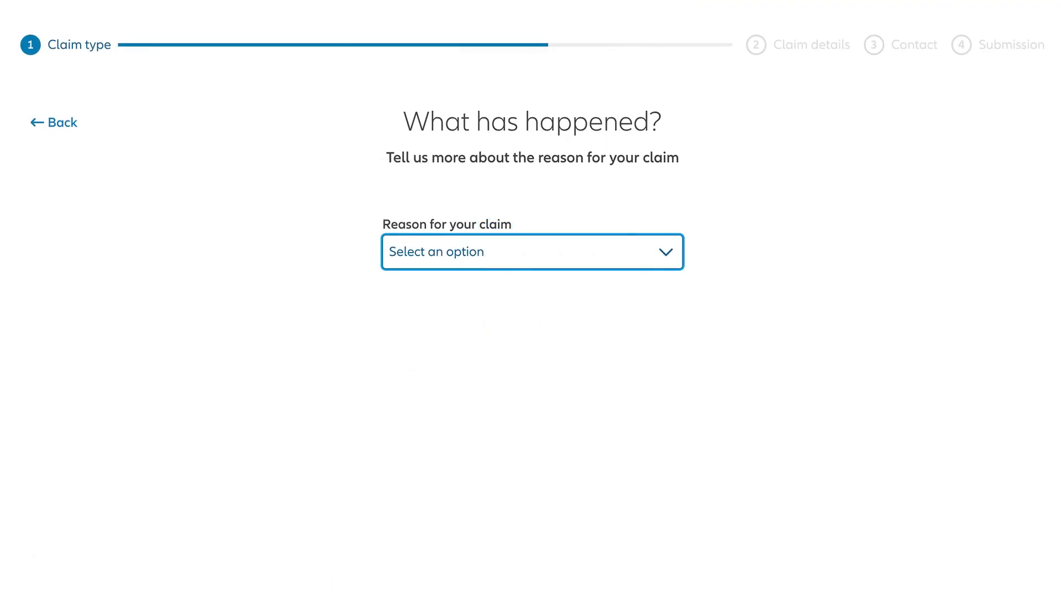
- Set the reason to the insured person's illness or medical condition, marking the insured as the sick person
left_click(532, 251)
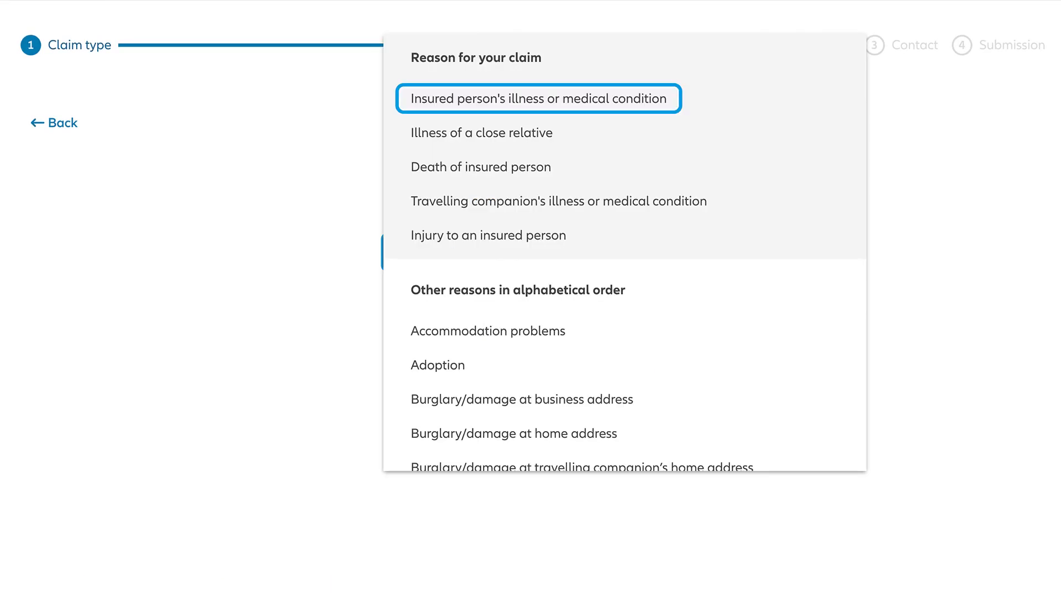
left_click(539, 98)
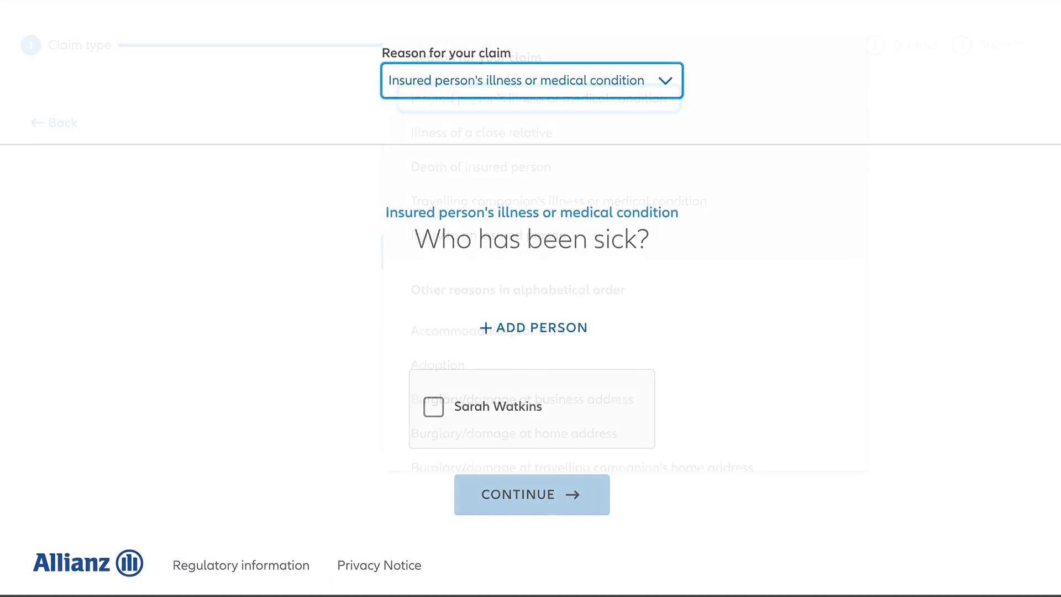
left_click(433, 408)
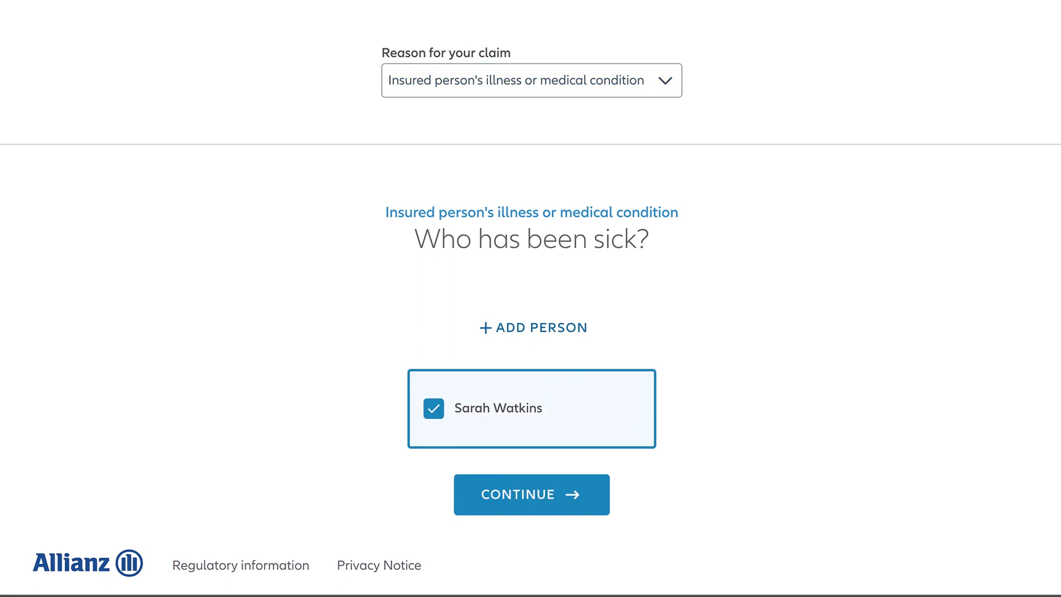
left_click(531, 494)
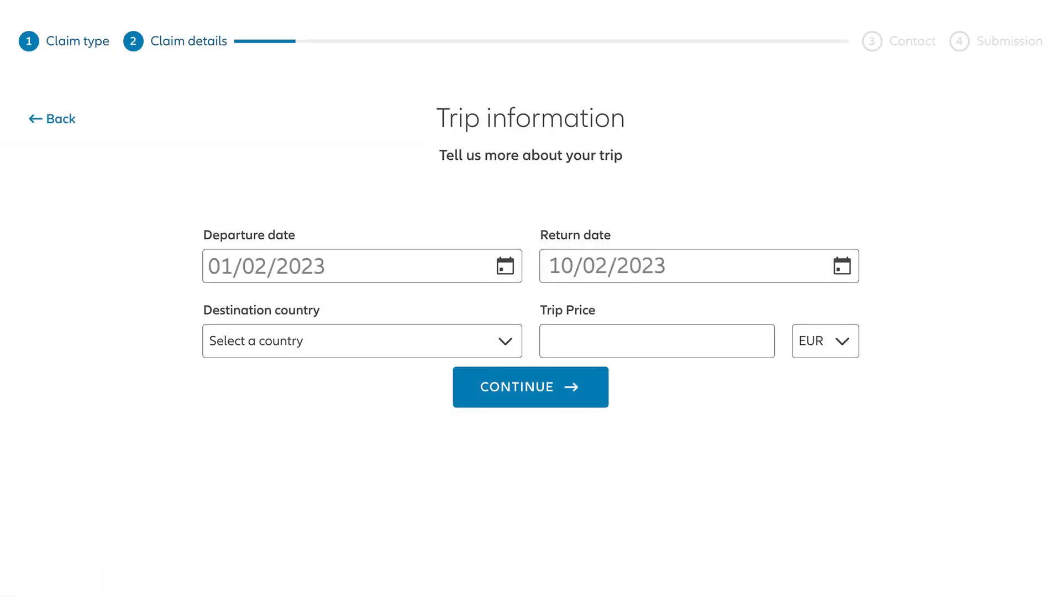
- Enter the incident details with a claimed amount of 899 and a description of becoming lightheaded at a restaurant
left_click(531, 387)
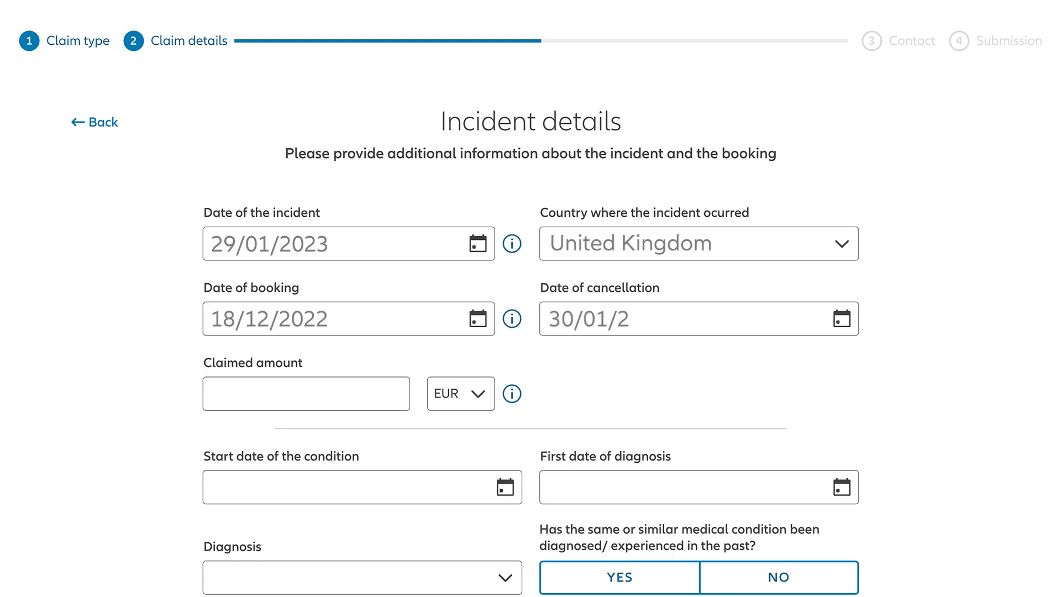
type("899")
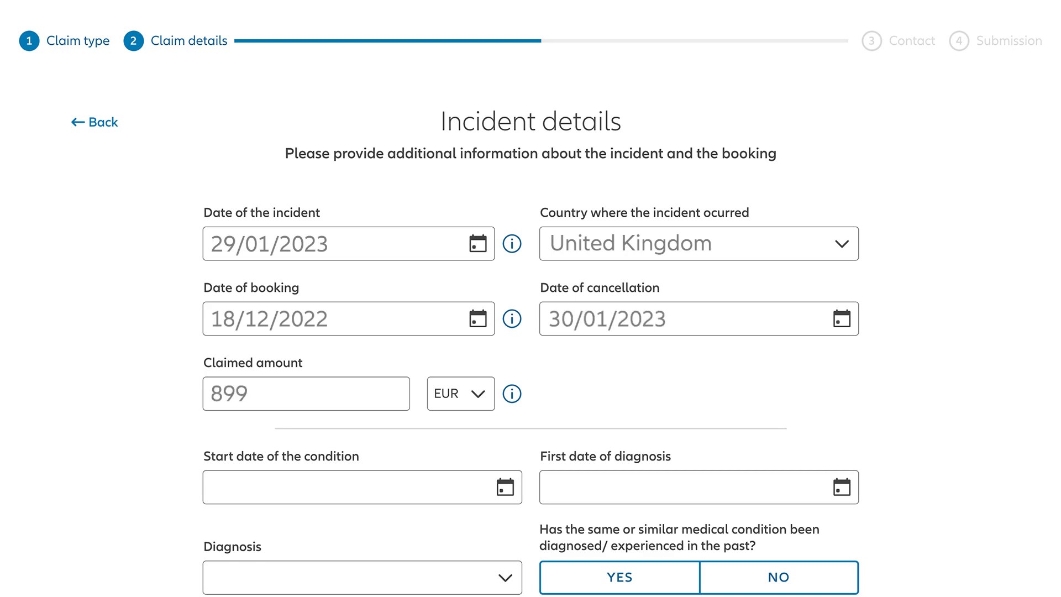
scroll("down", 3)
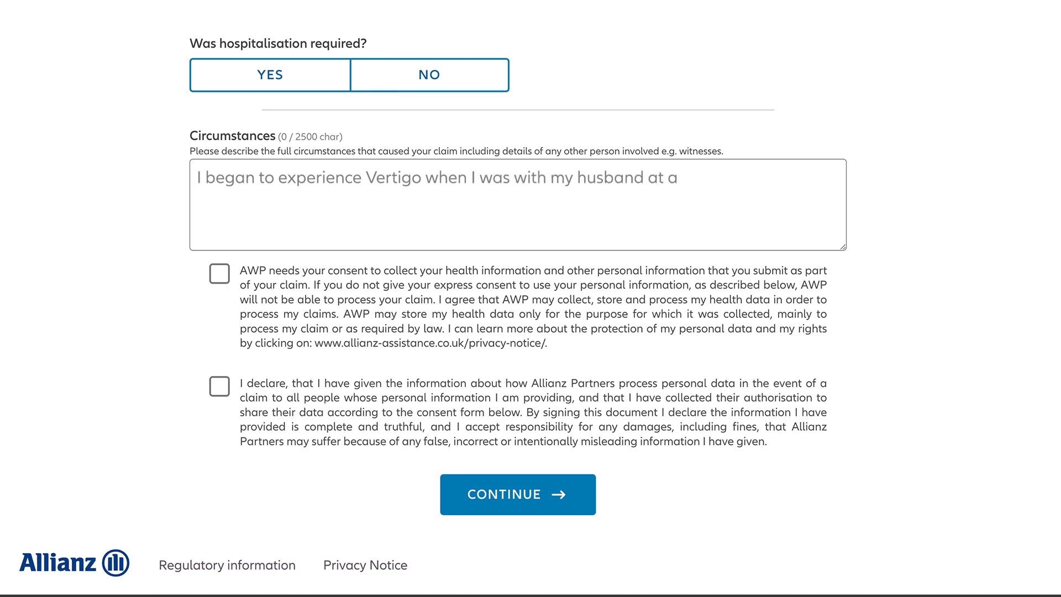
type("restaurant in town. I became lightheaded and dropped to the floor. My husband and the staff picked me up and gave me water and called the EMTs.")
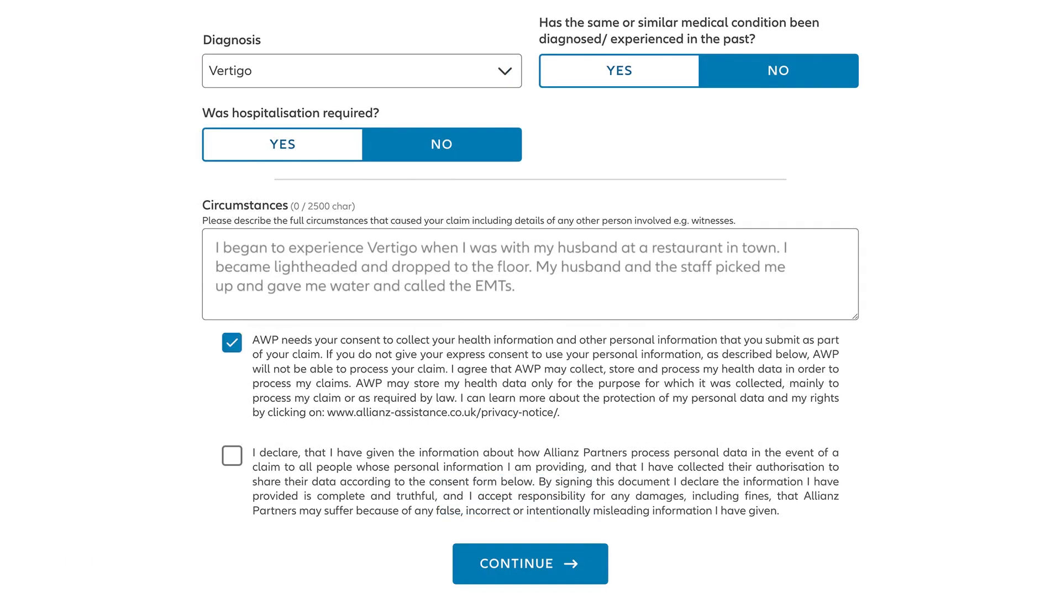
- Accept the personal data declaration and submit the incident details
left_click(231, 456)
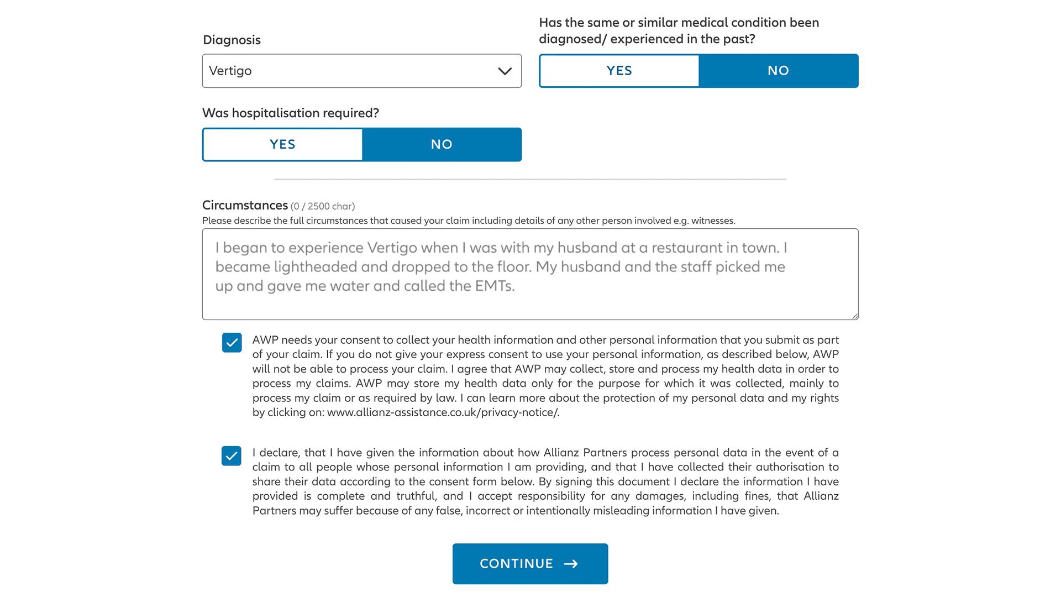
left_click(527, 578)
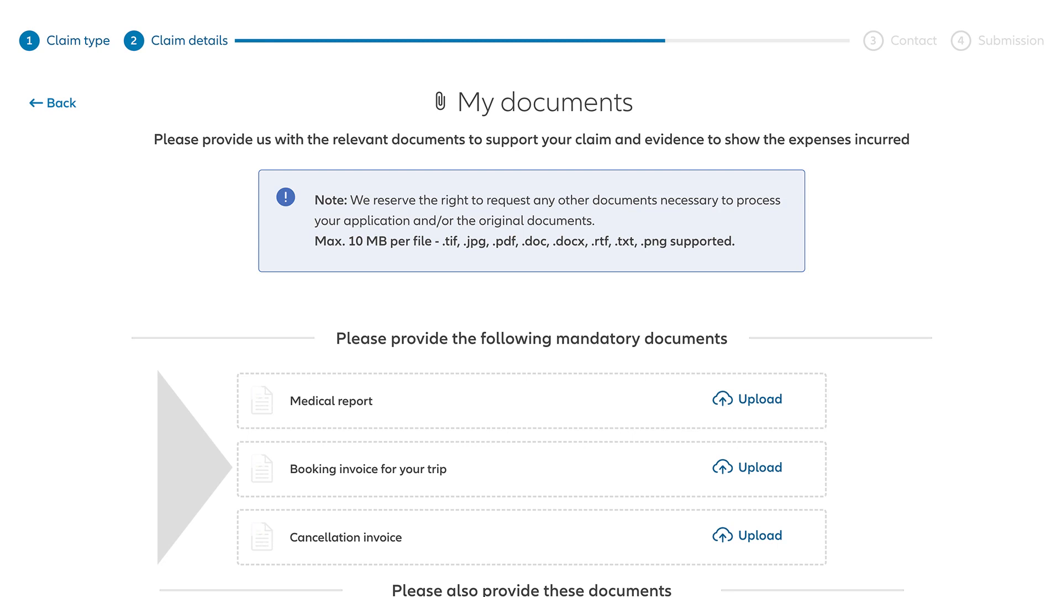
- Continue past My documents without uploading the medical report or invoices
left_click(749, 398)
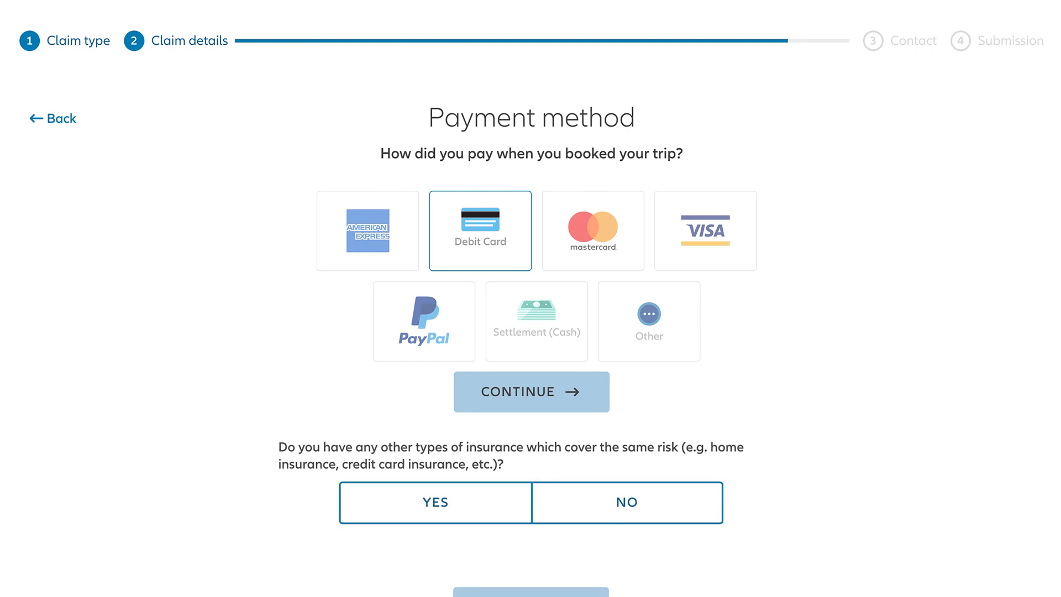
- Confirm Debit Card payment answers, then accept contact information and bank account details to reach the review page
left_click(531, 391)
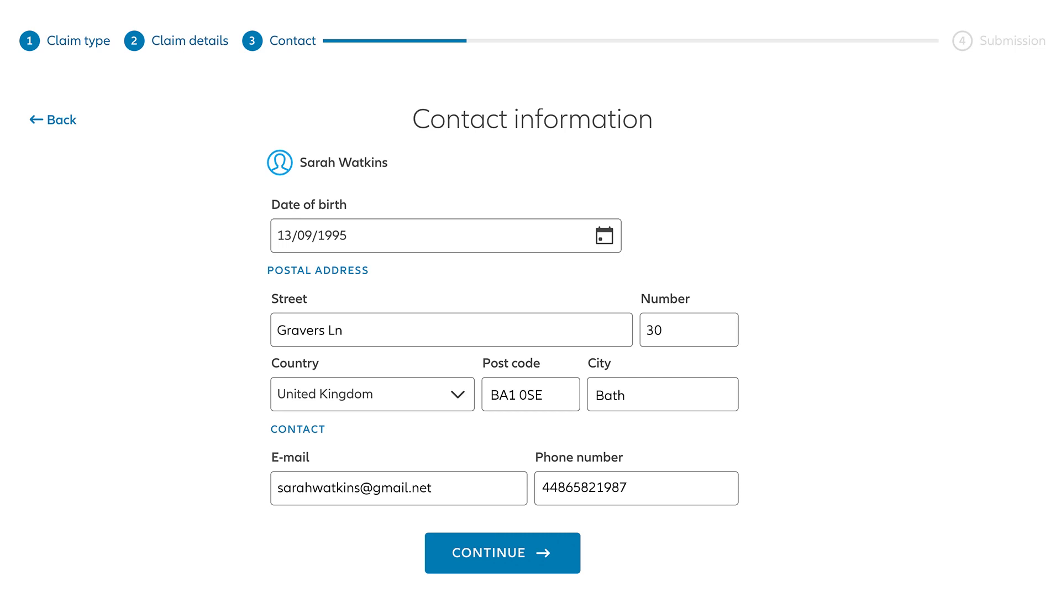
left_click(503, 553)
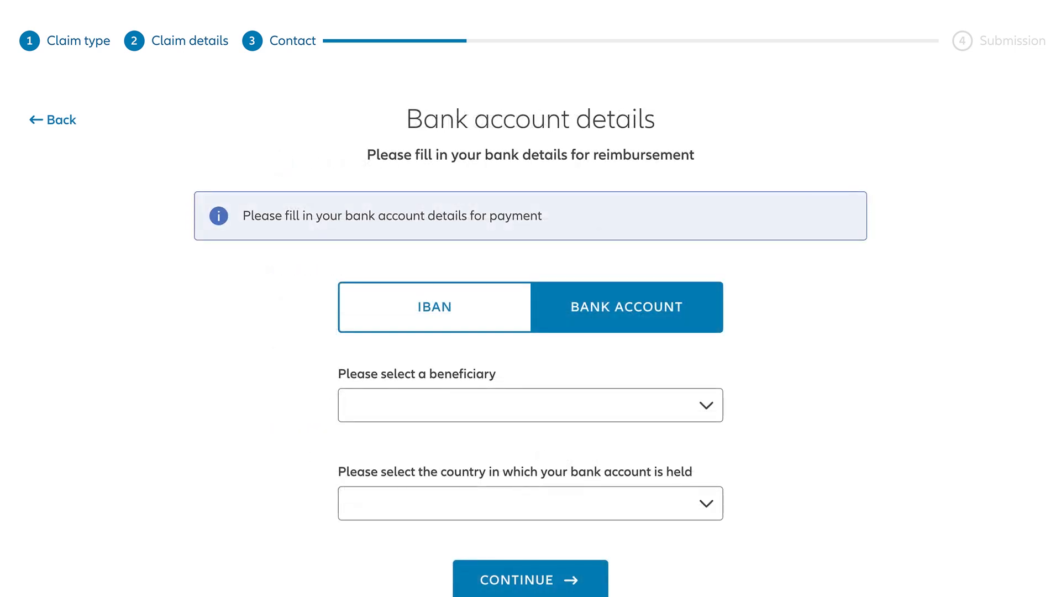
left_click(529, 580)
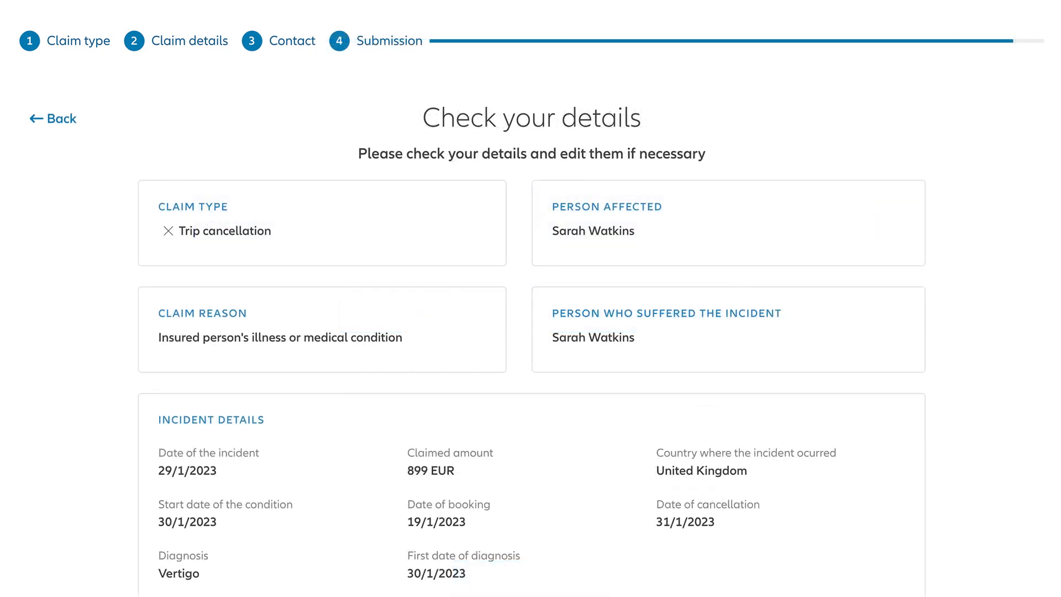
- Review the Check your details summary and submit the trip cancellation claim
scroll("down", 3)
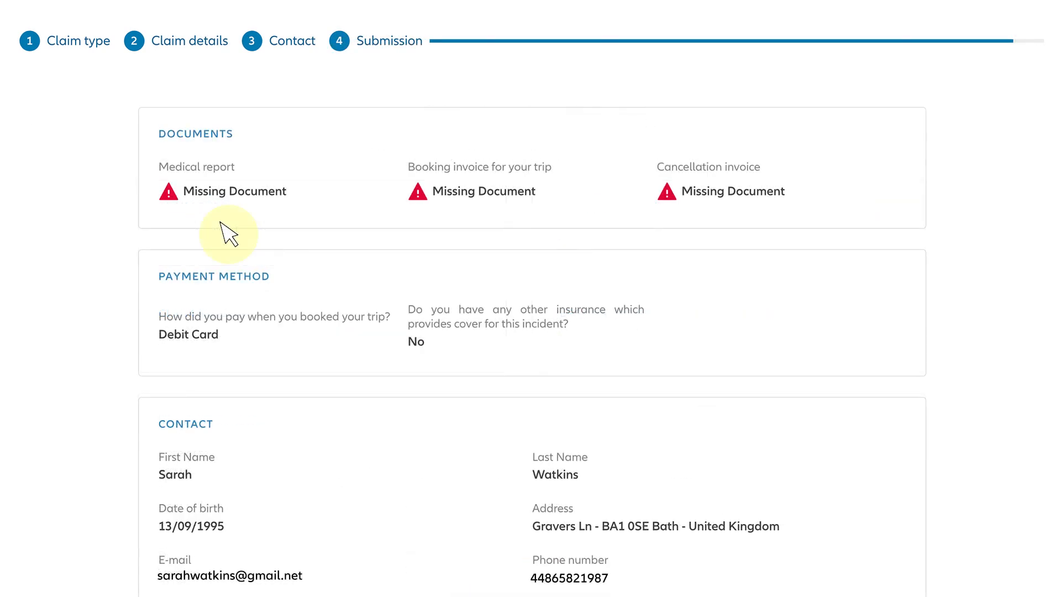
mouse_move(482, 231)
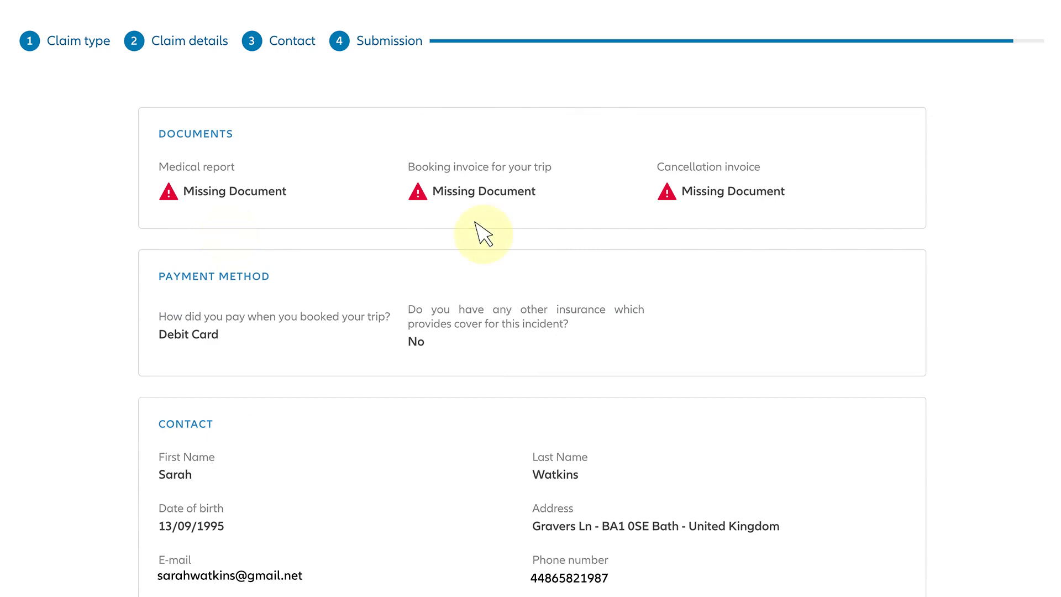
mouse_move(729, 230)
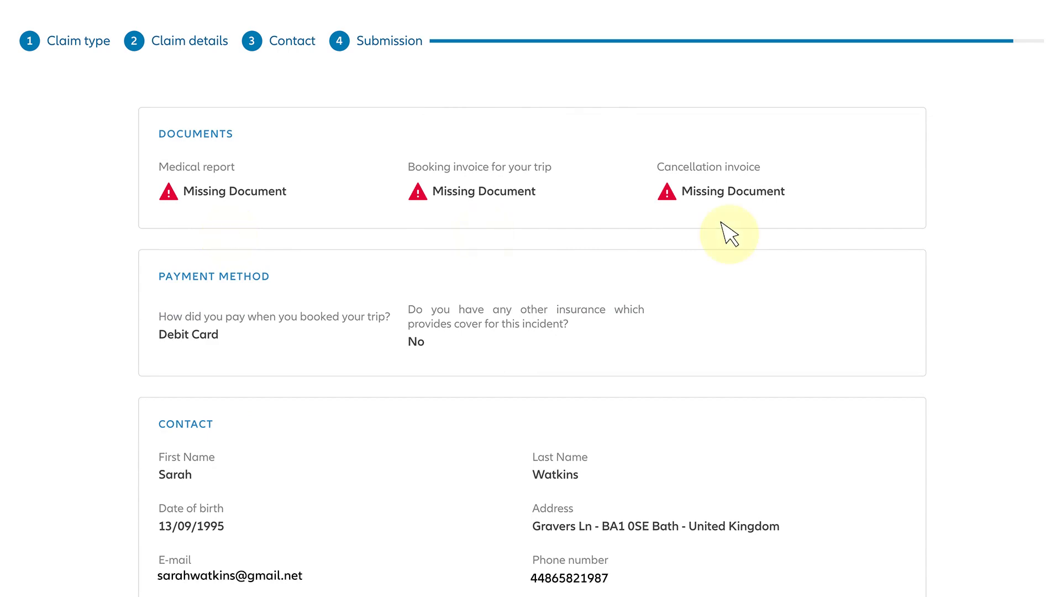
scroll("down", 3)
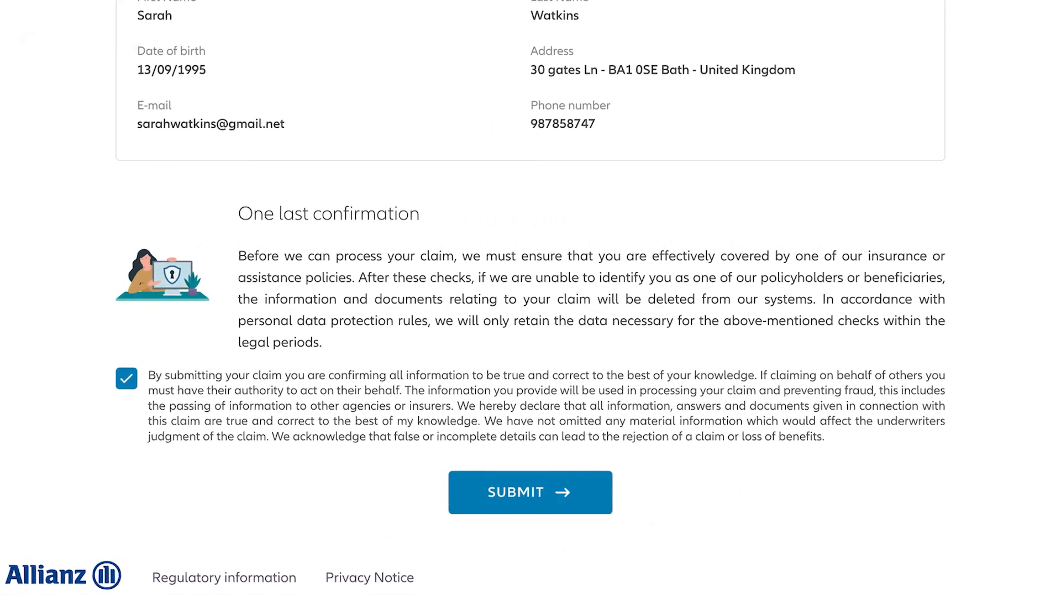
left_click(530, 492)
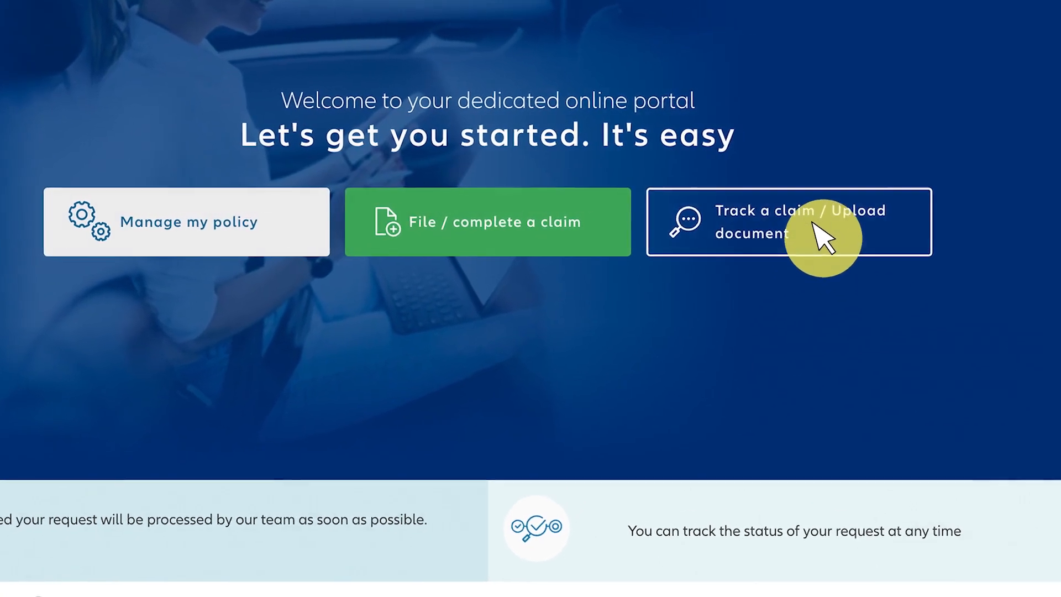
left_click(815, 233)
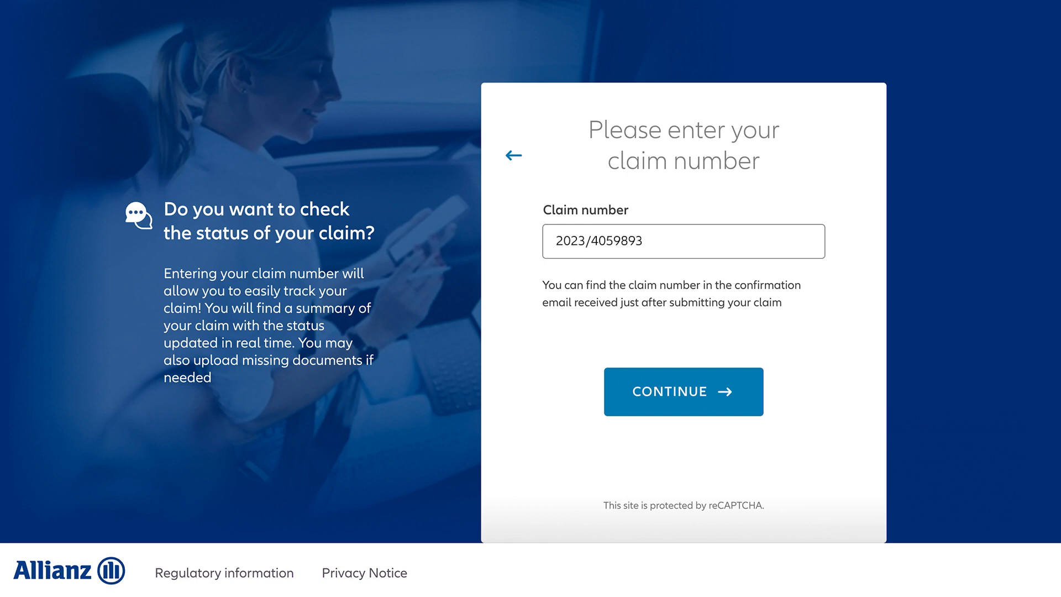
left_click(684, 391)
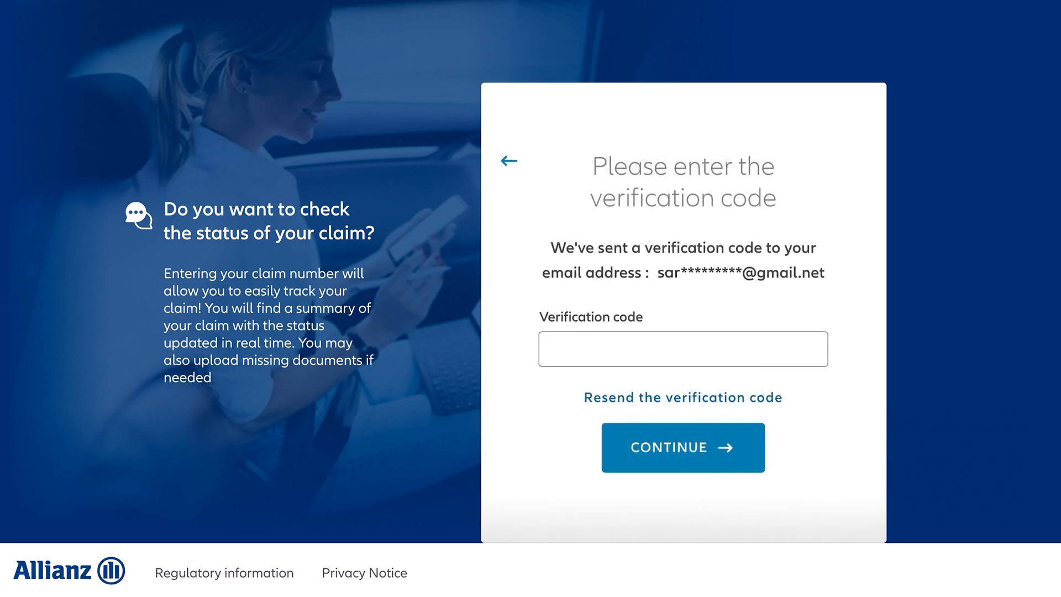
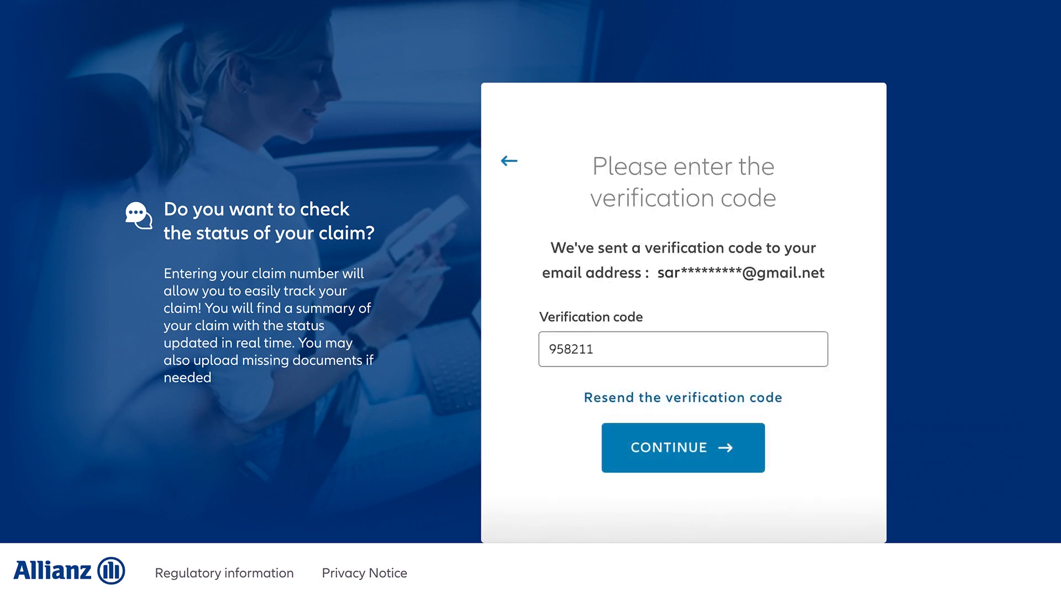
left_click(683, 447)
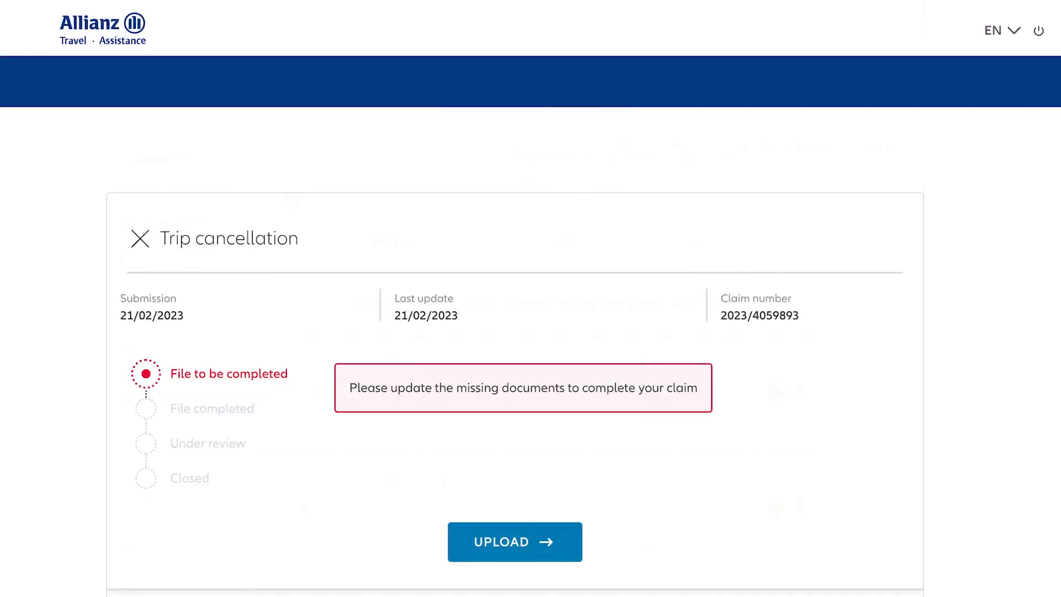
- Upload the missing medical report and booking invoice, then bring up the Any question? help panel
left_click(514, 542)
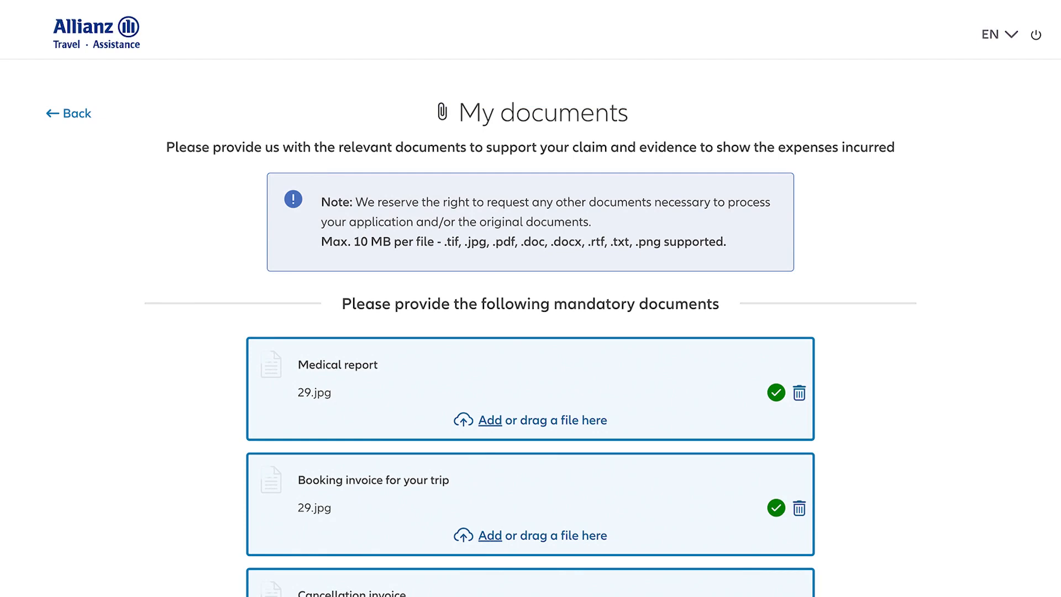
left_click(969, 492)
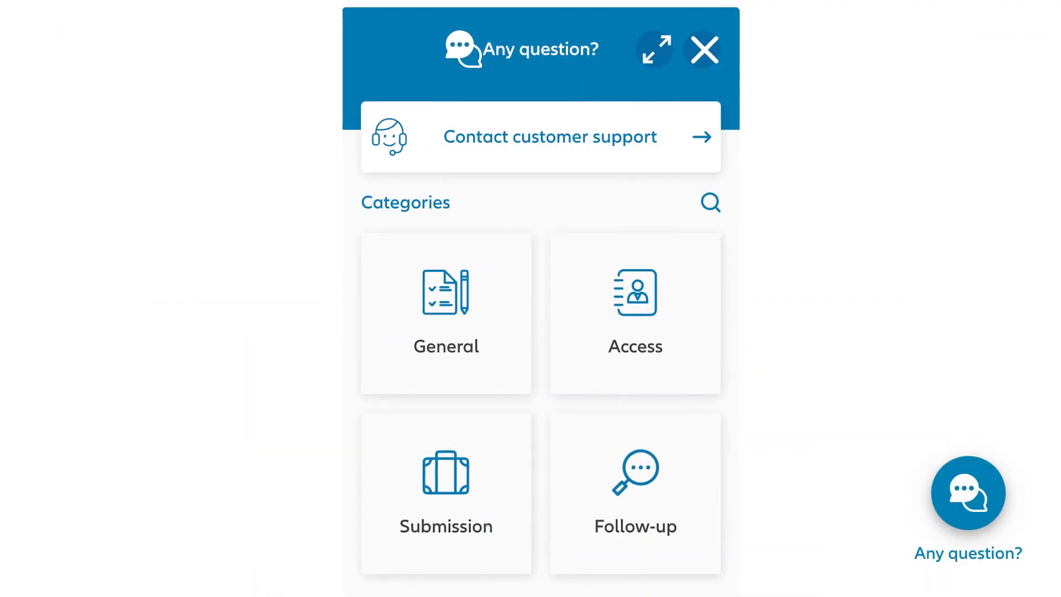